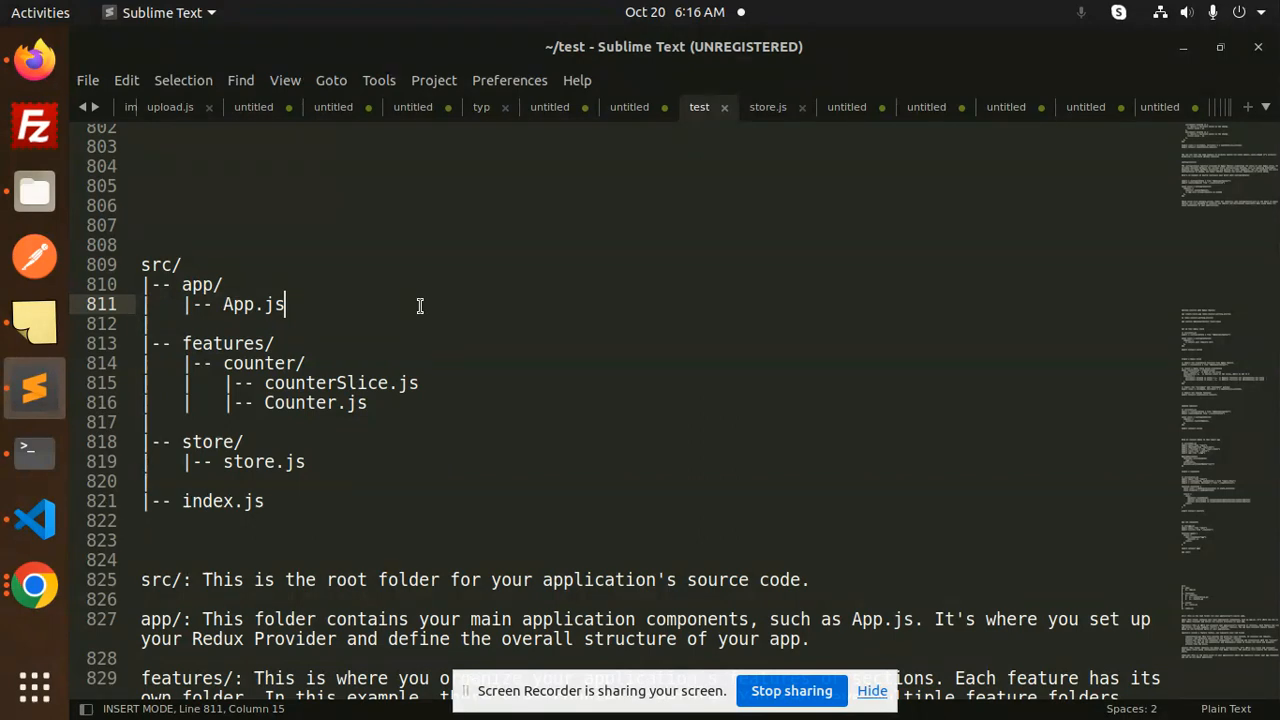
mouse_move(948, 8)
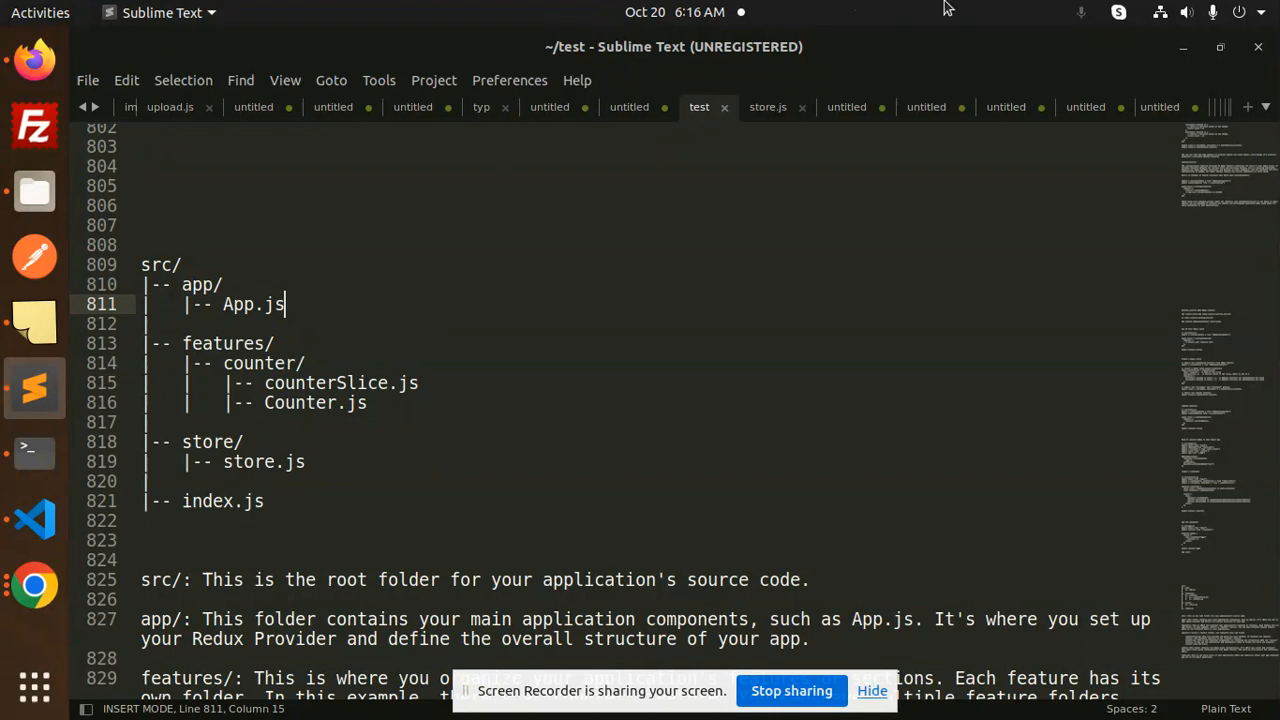
- Show the Ubuntu system menu with volume and network settings over the notes
left_click(1208, 12)
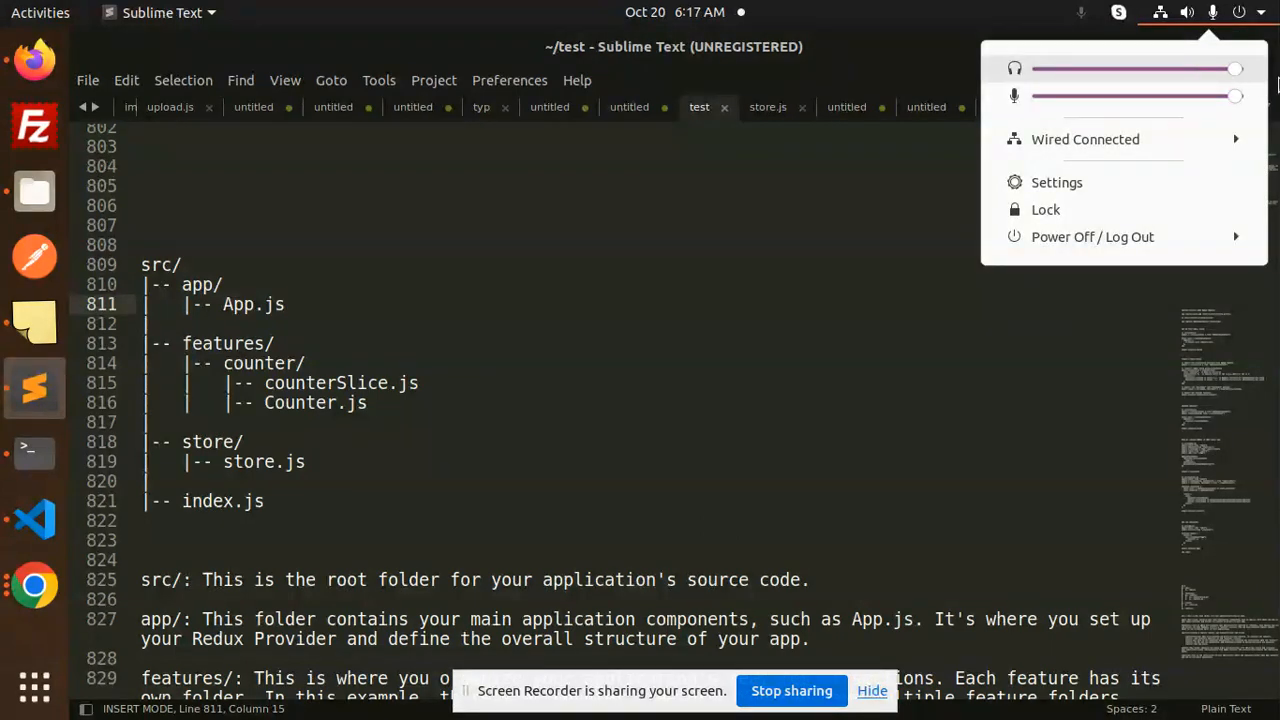
- Dismiss the system menu and walk through store/, store.js and Counter.js in the tree
left_click(636, 334)
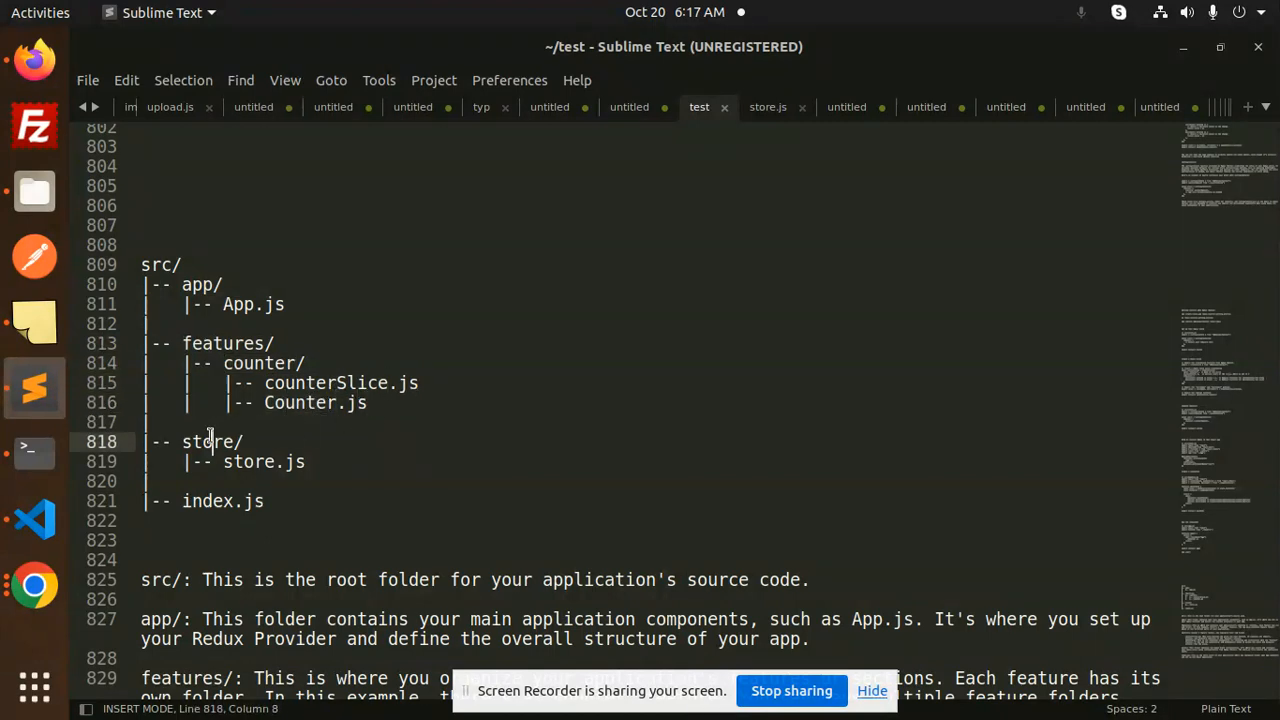
left_click(284, 460)
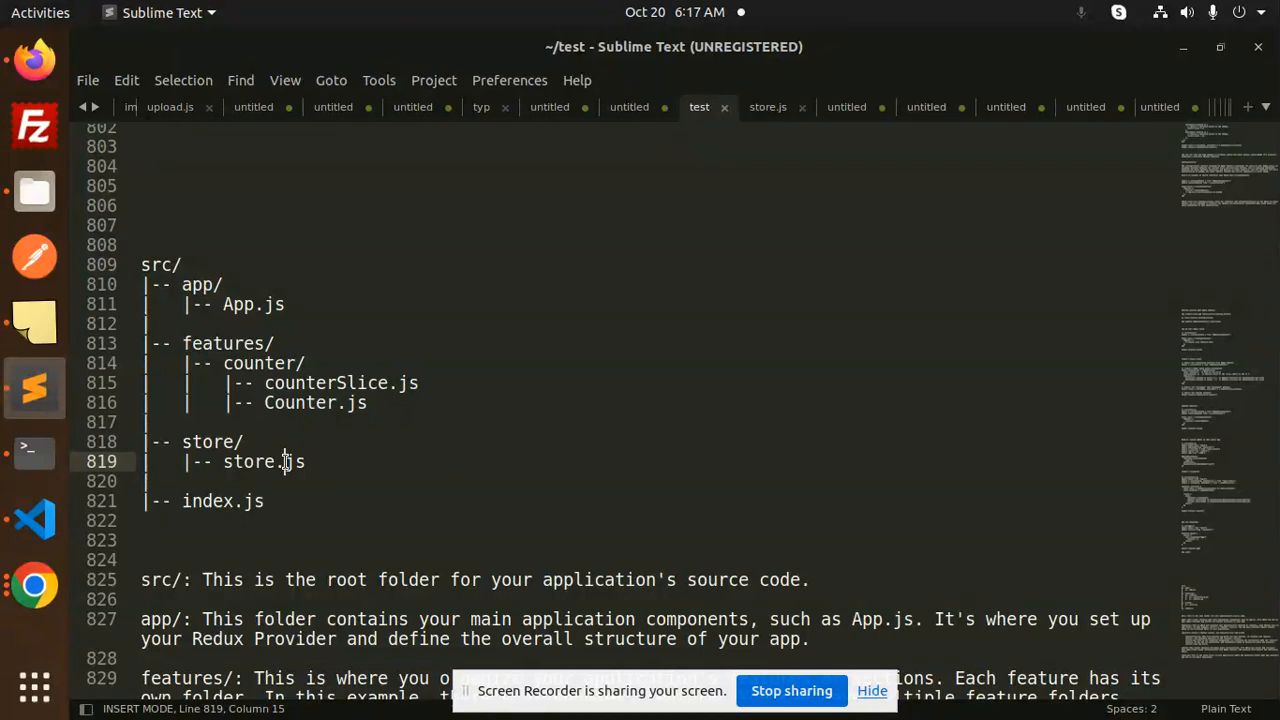
left_click(264, 500)
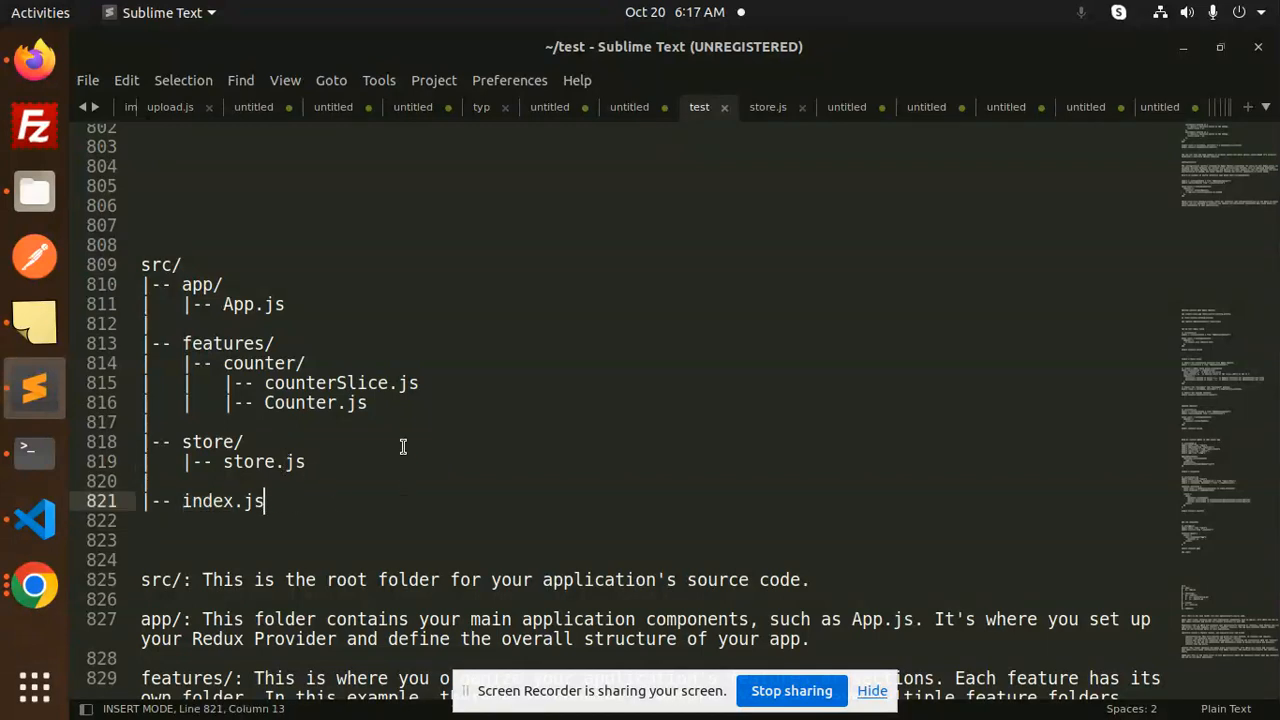
left_click(368, 402)
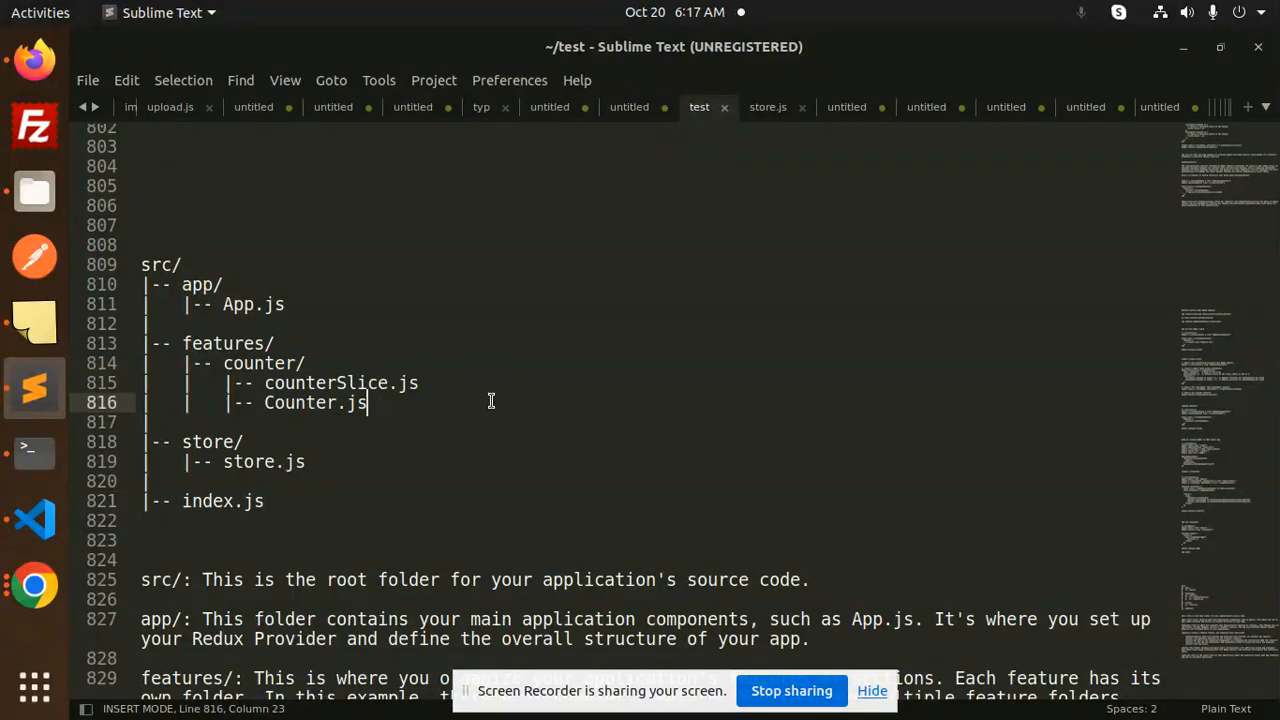
scroll("down", 3)
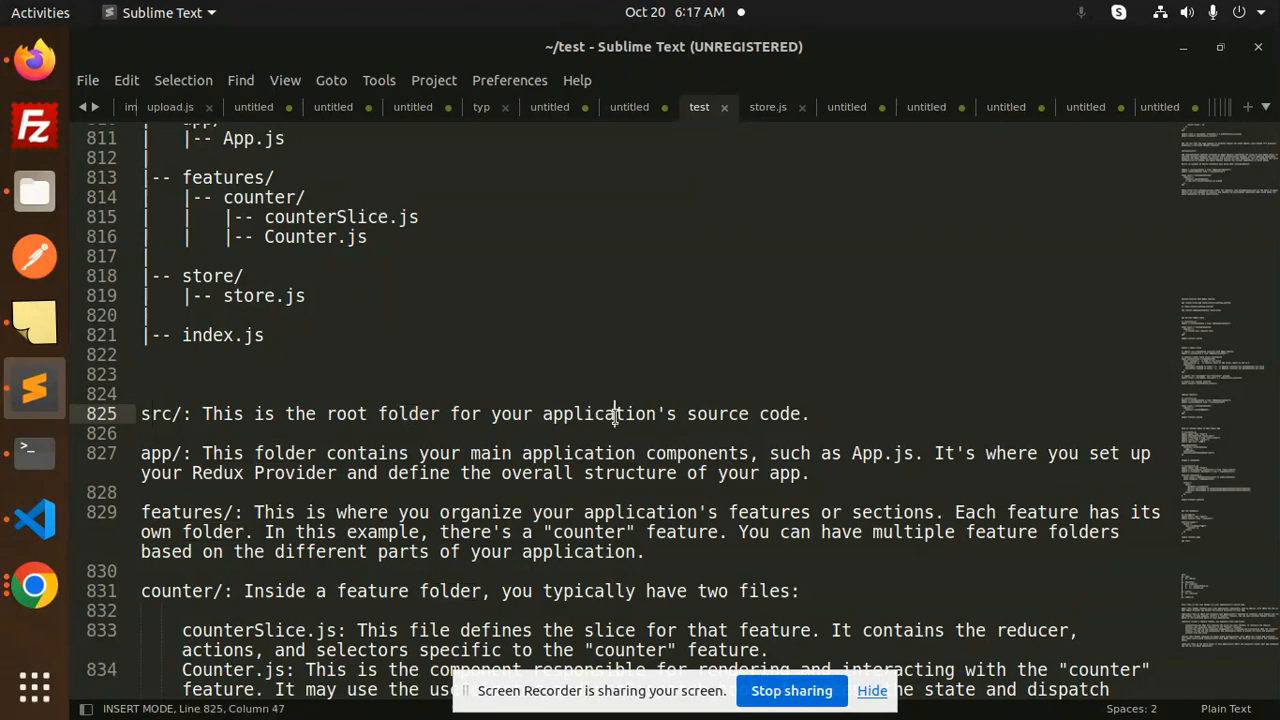
double_click(718, 412)
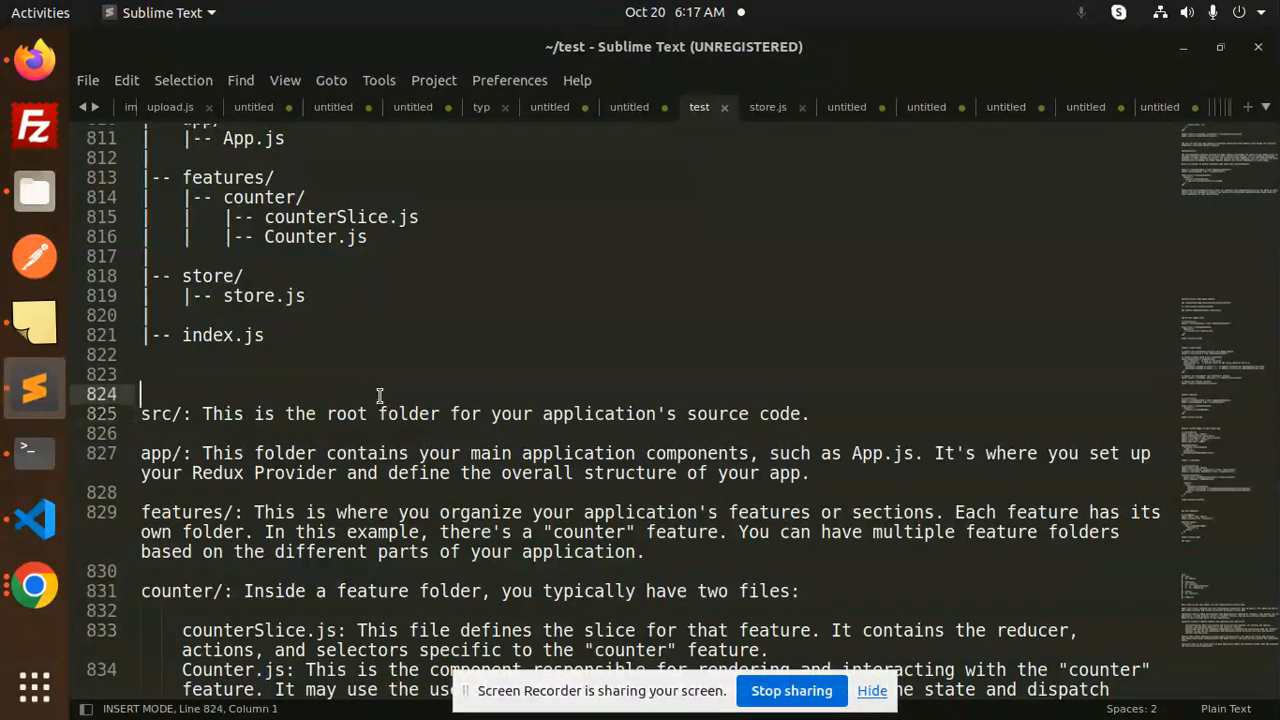
left_click(692, 412)
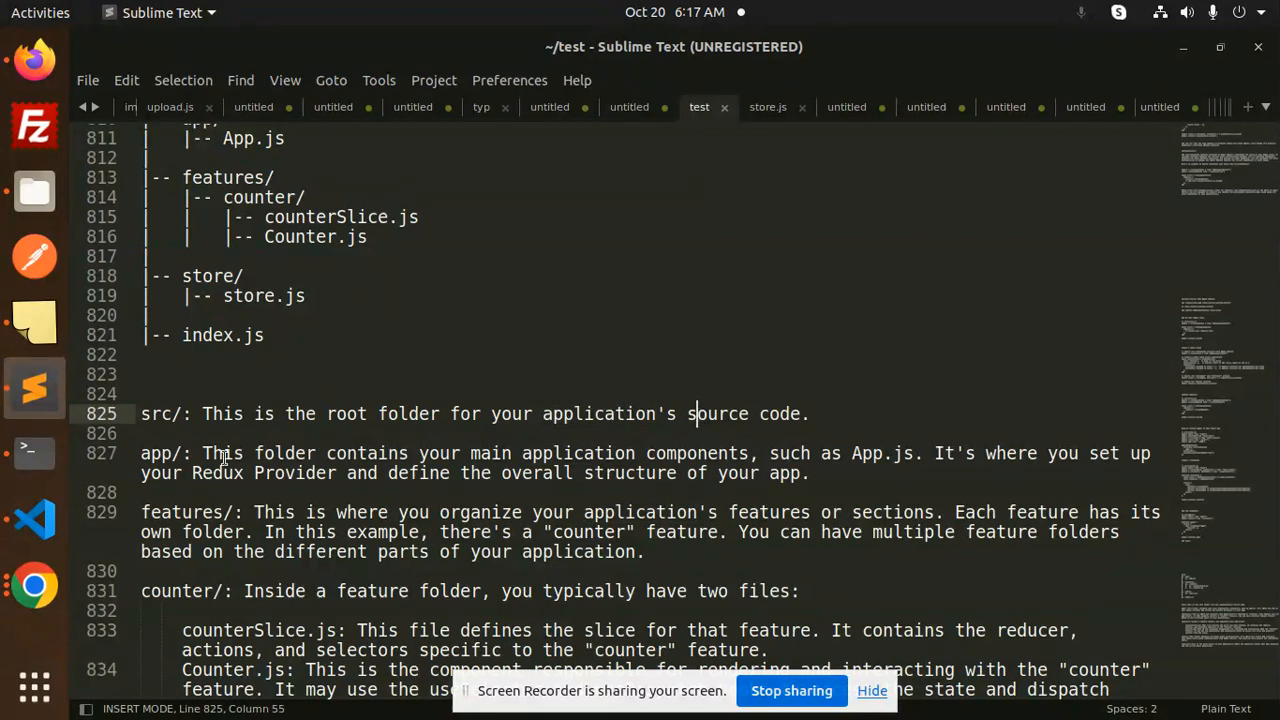
left_click(210, 452)
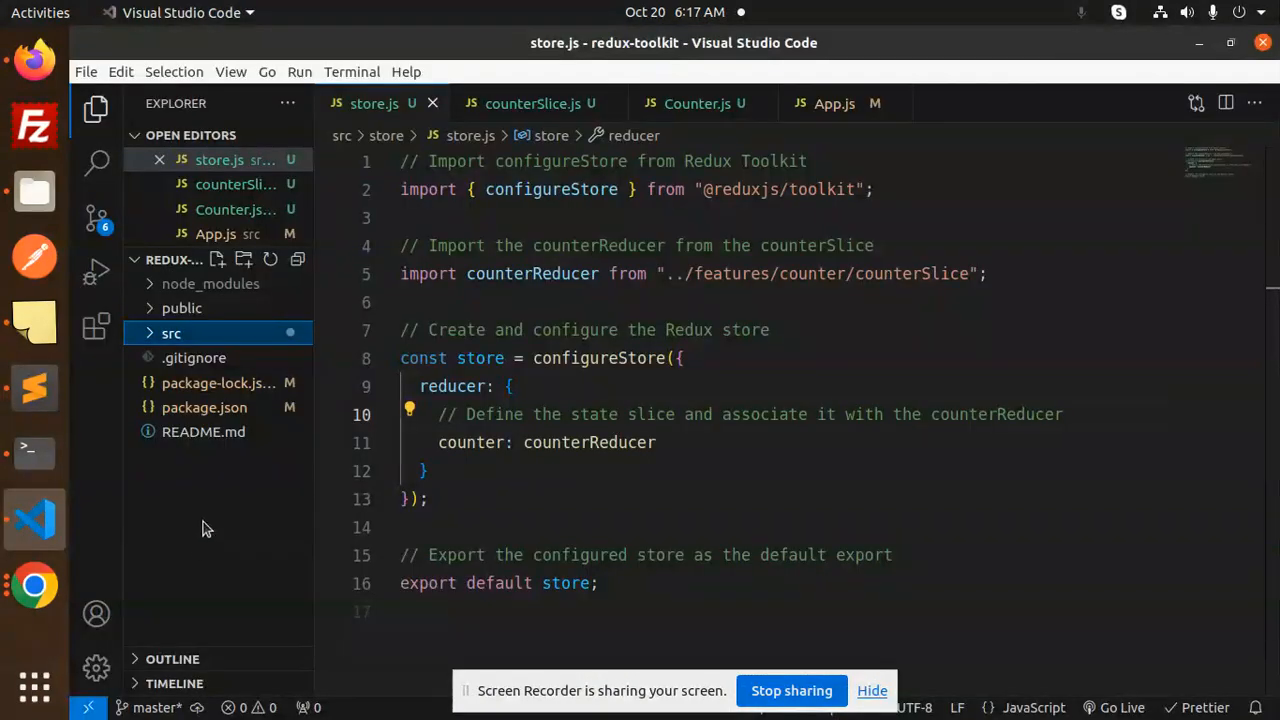
left_click(172, 332)
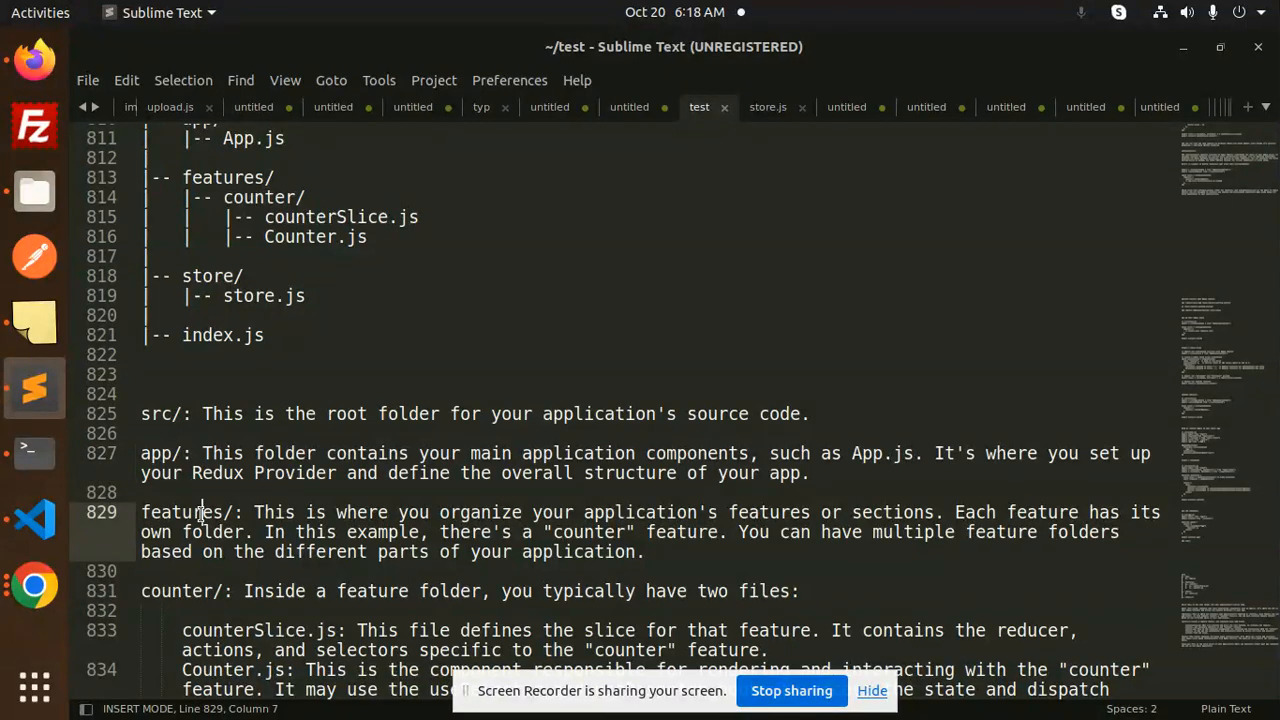
left_click(480, 512)
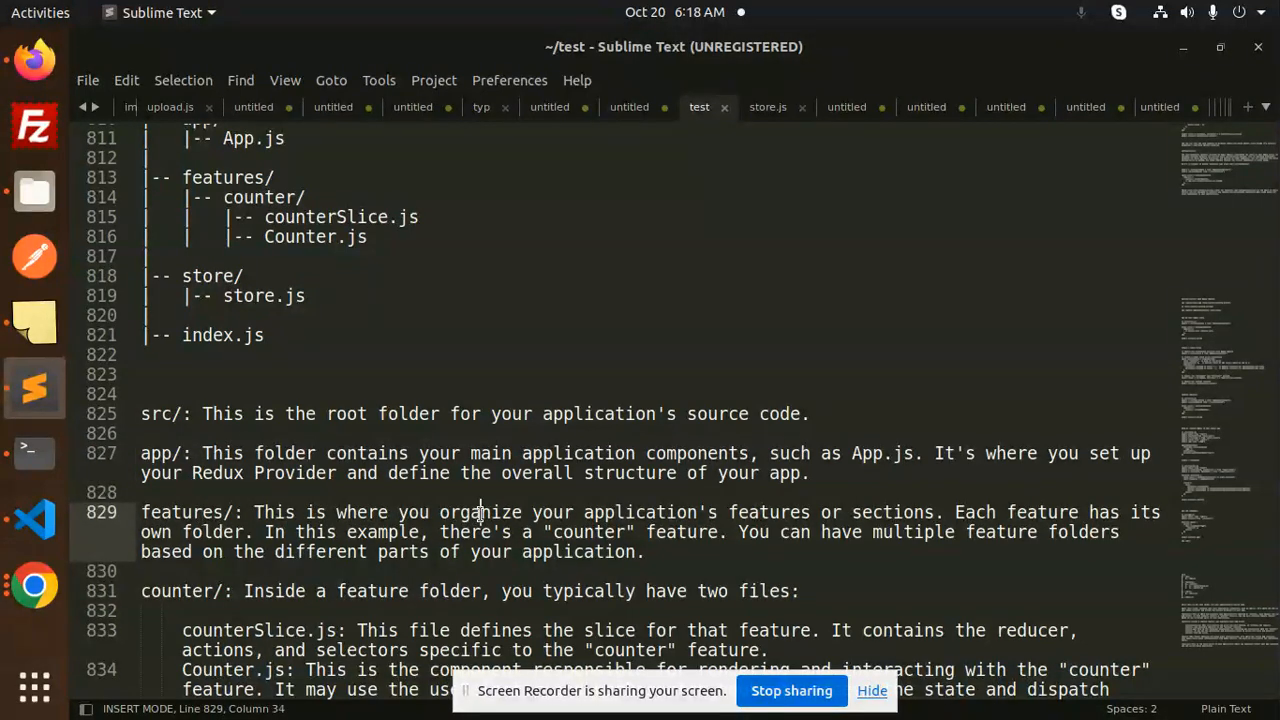
double_click(768, 512)
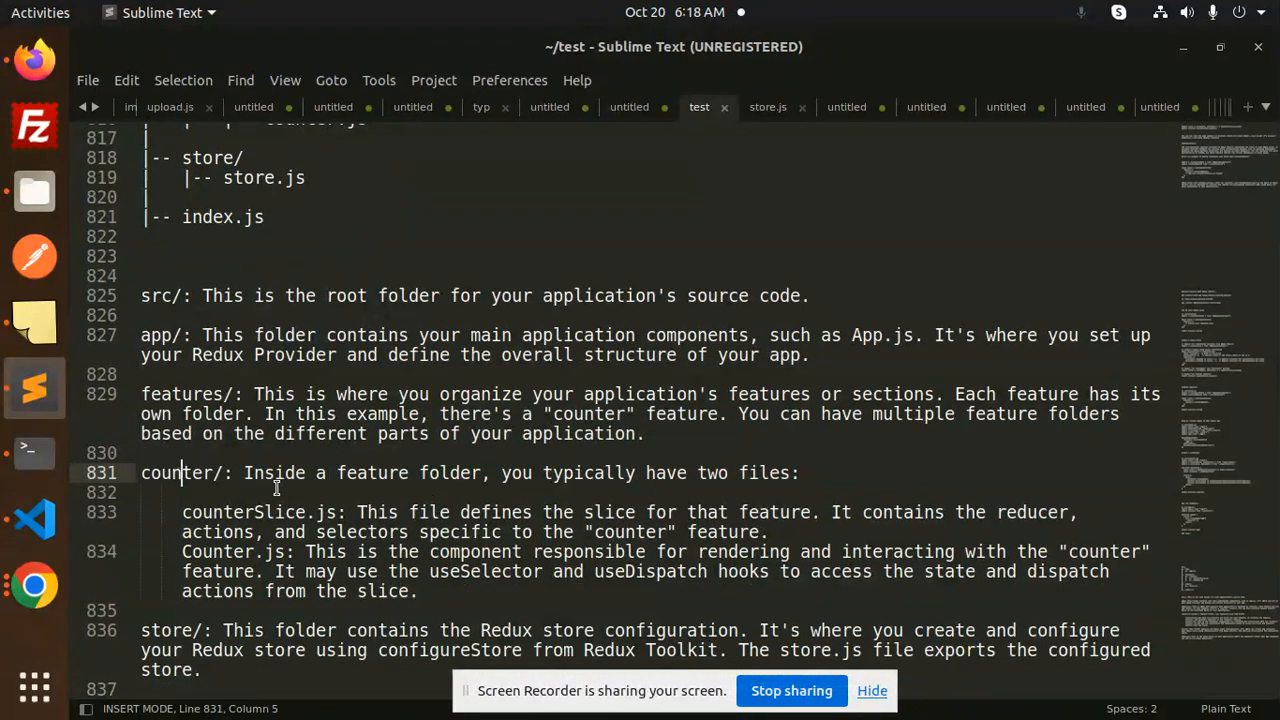
double_click(448, 472)
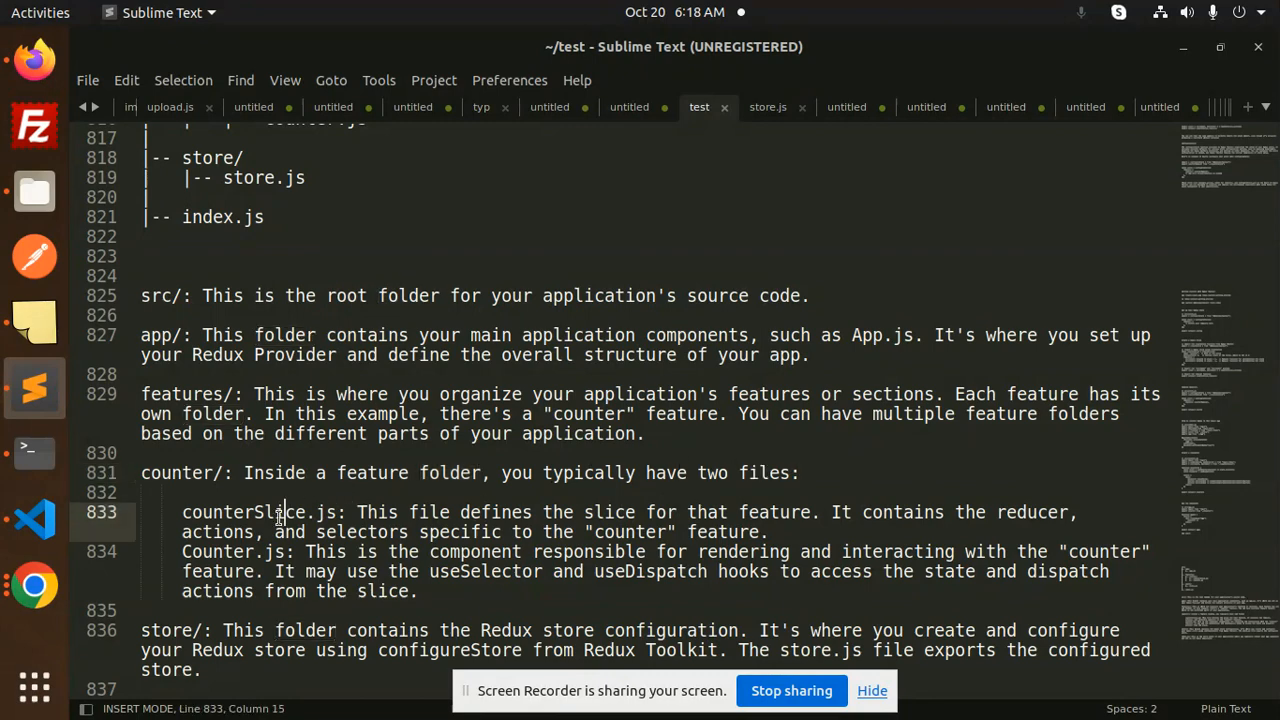
double_click(216, 552)
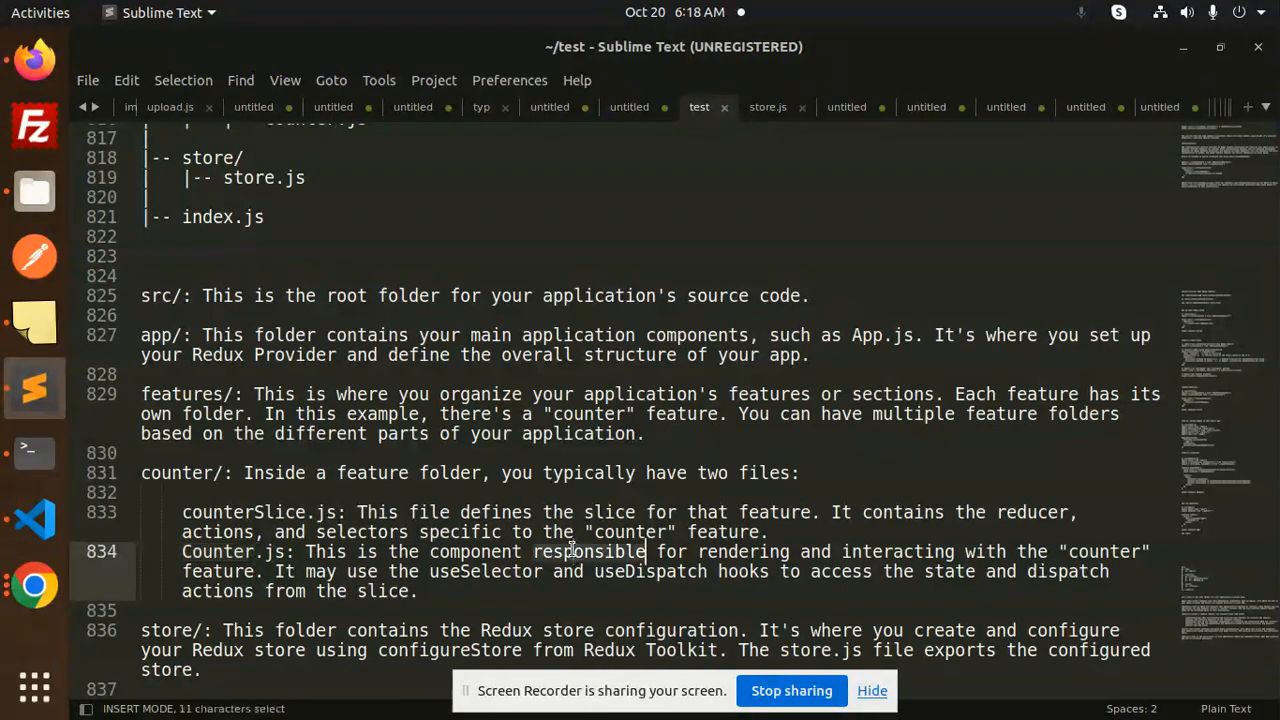
left_click(760, 552)
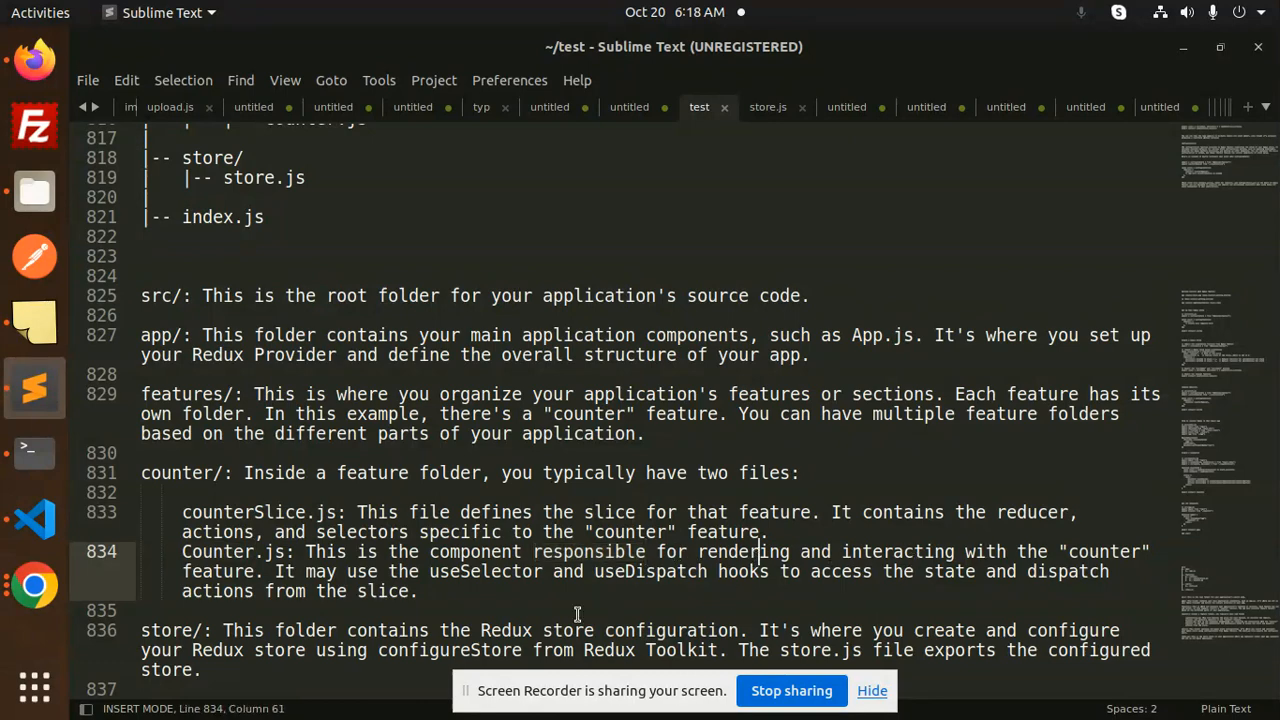
double_click(218, 572)
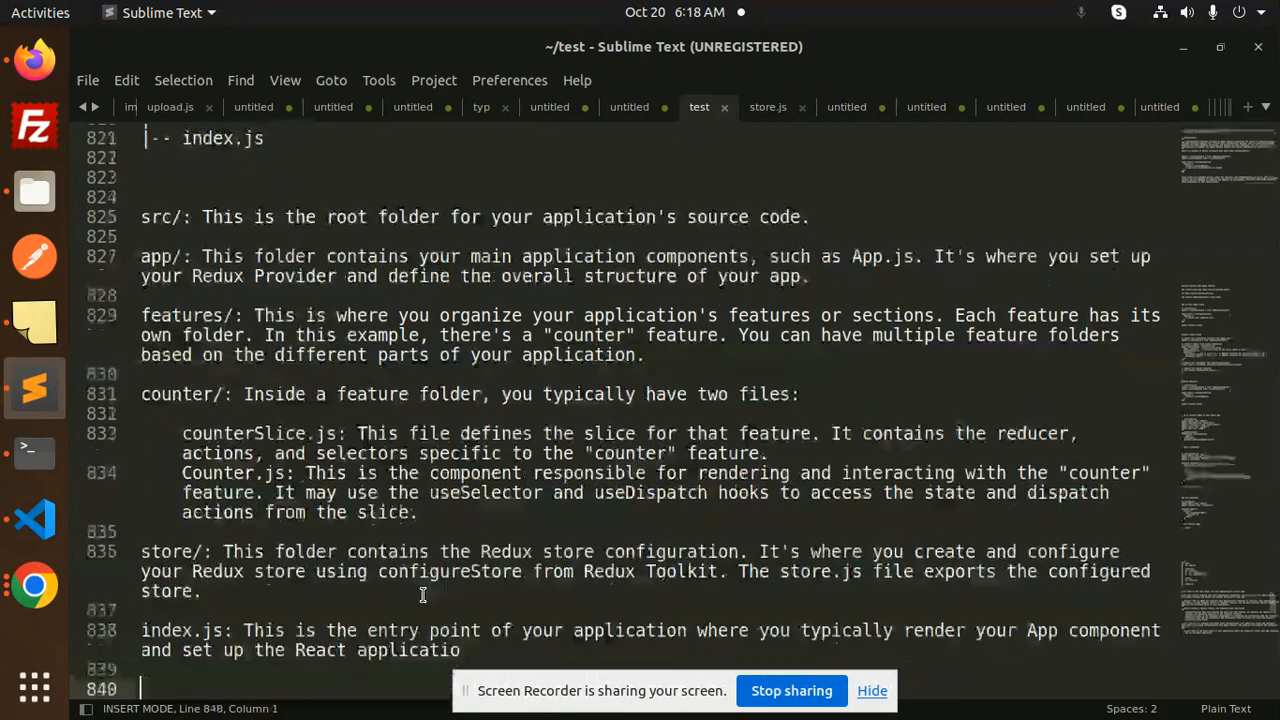
double_click(166, 552)
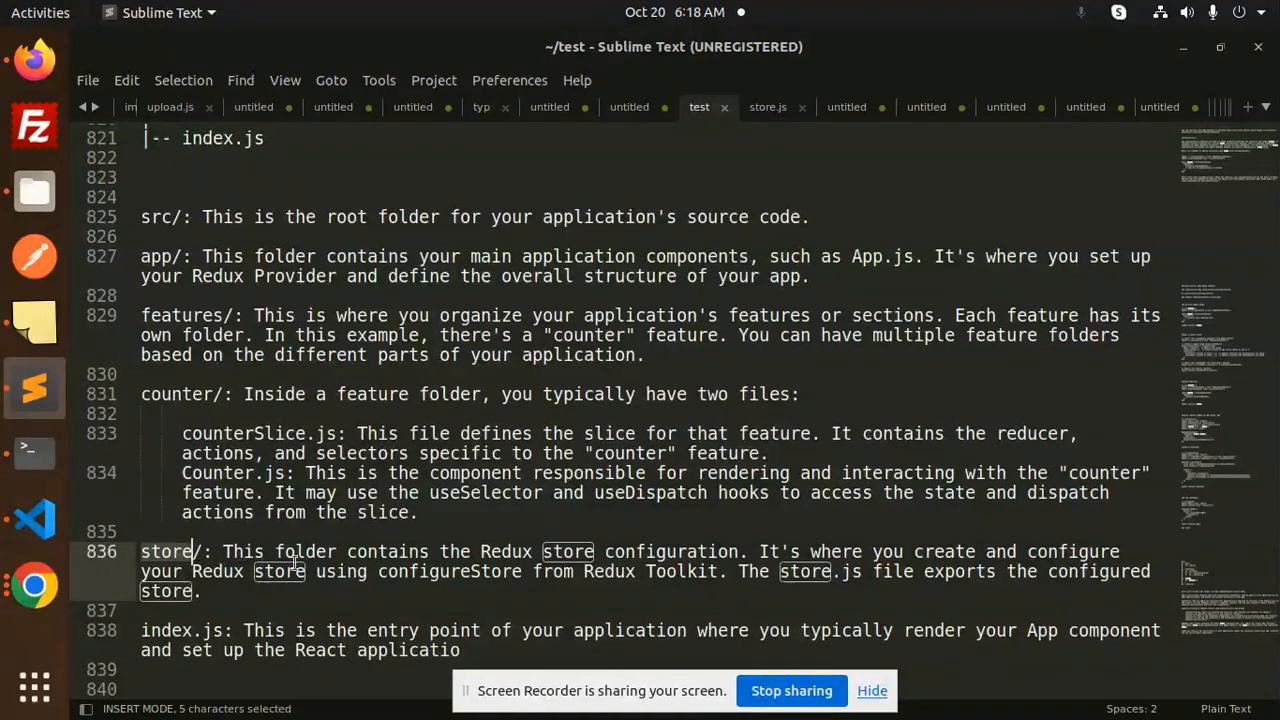
double_click(670, 552)
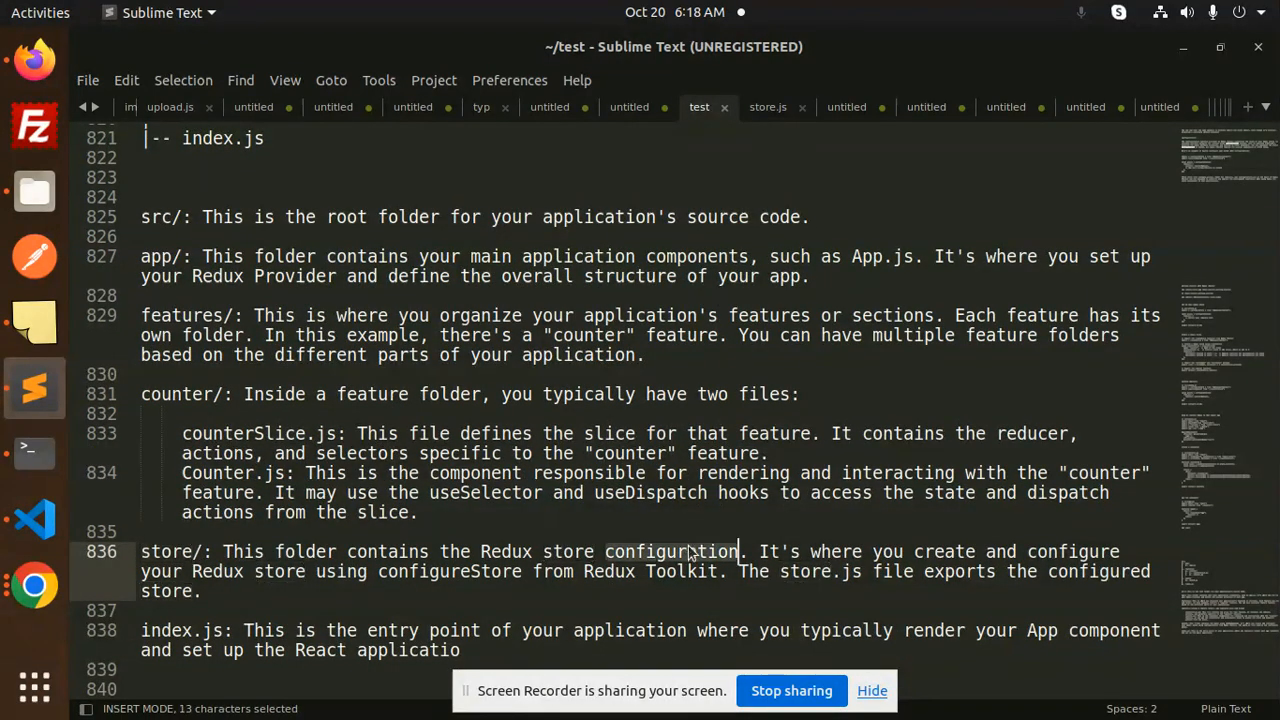
mouse_move(1004, 552)
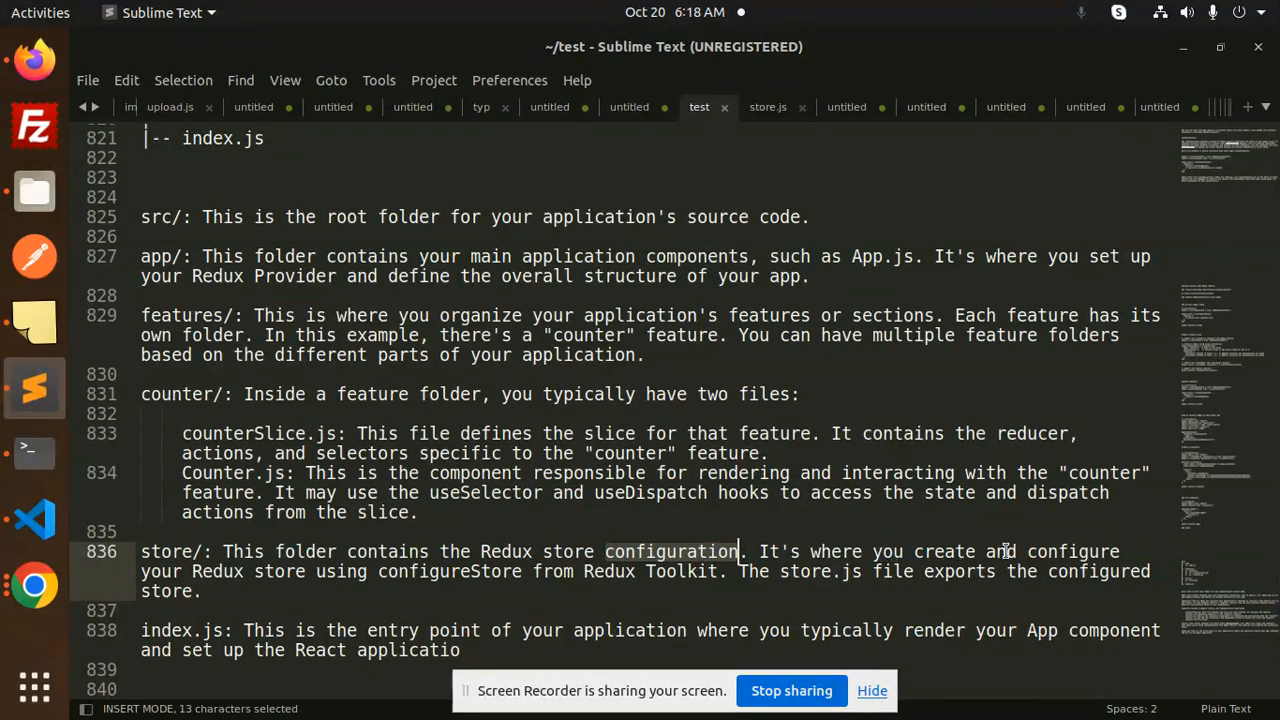
mouse_move(306, 572)
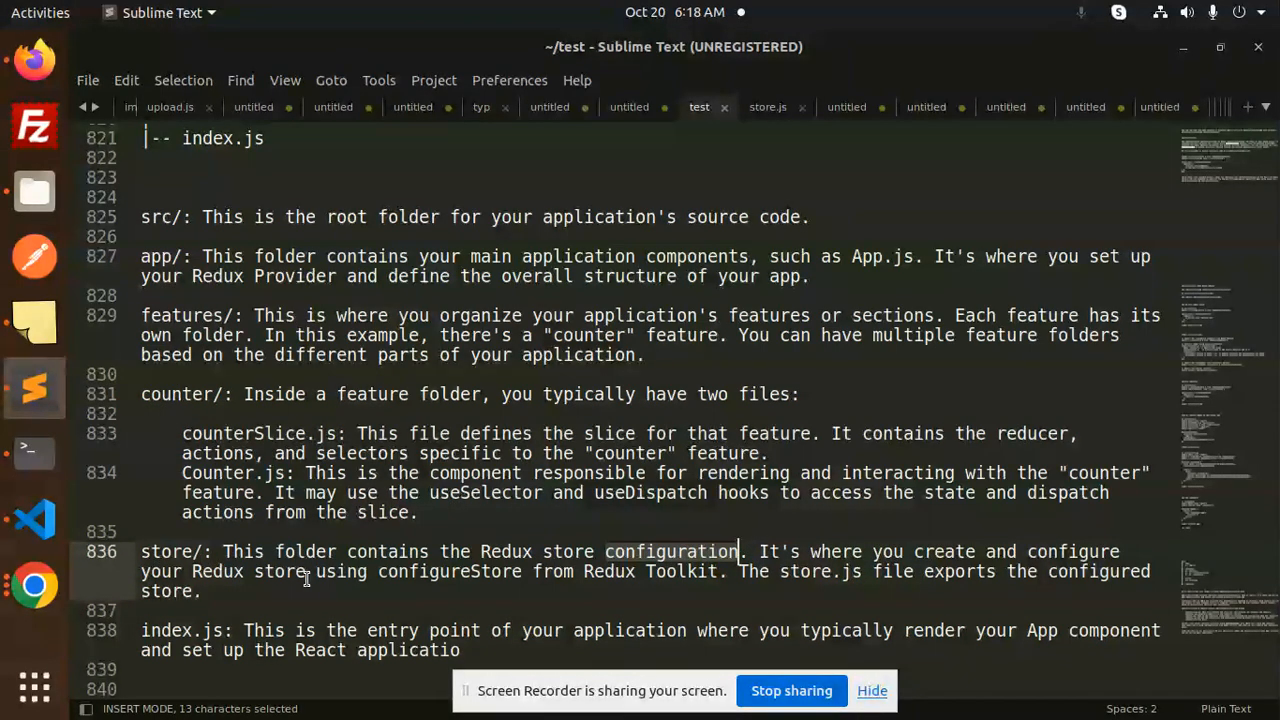
double_click(448, 572)
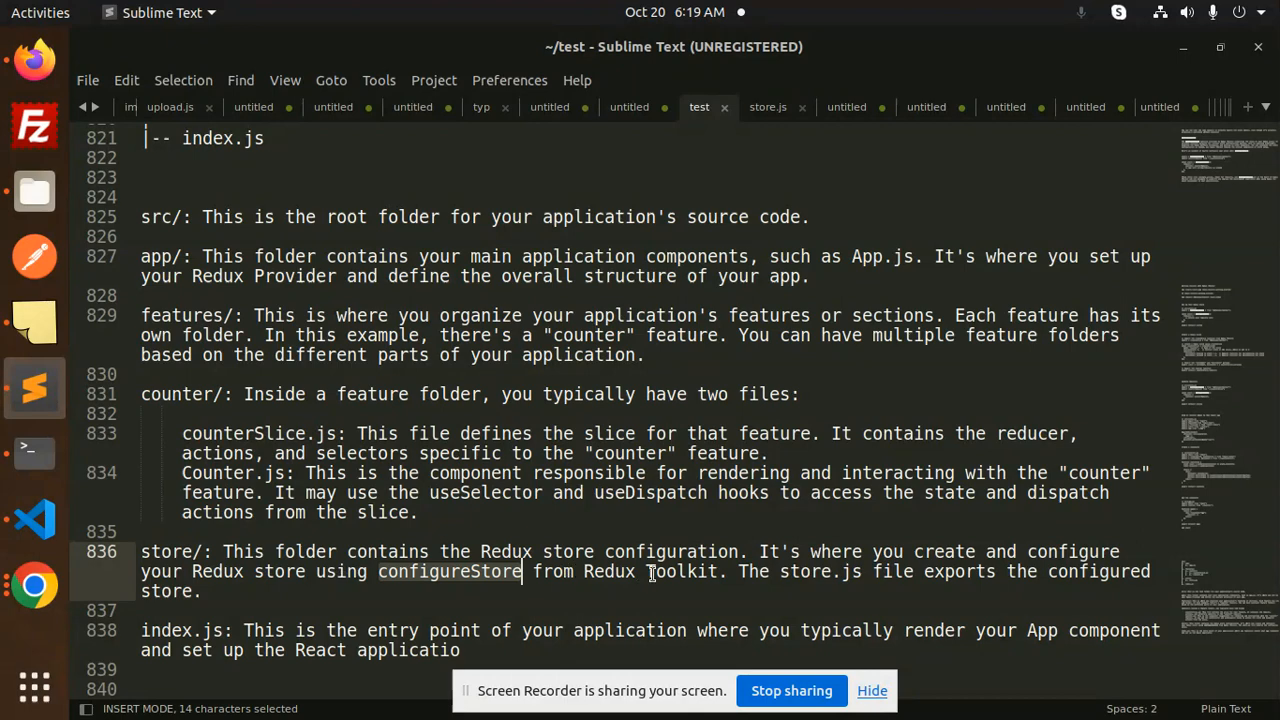
double_click(680, 572)
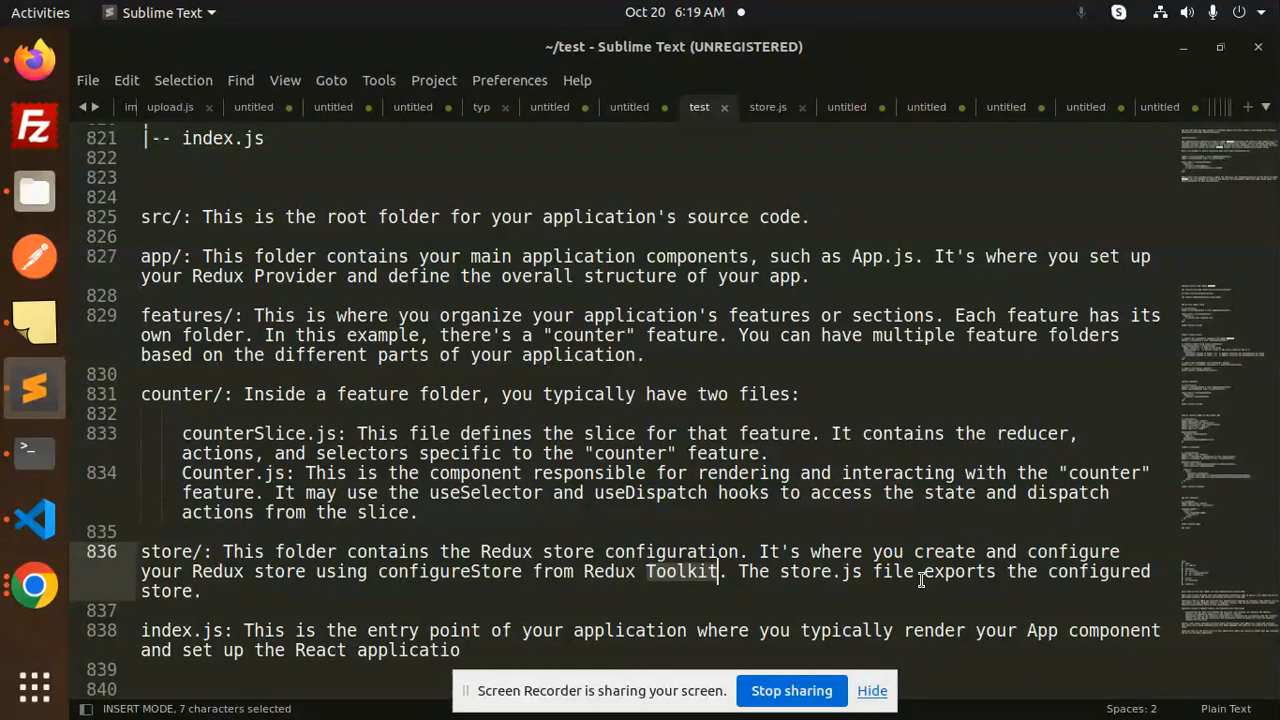